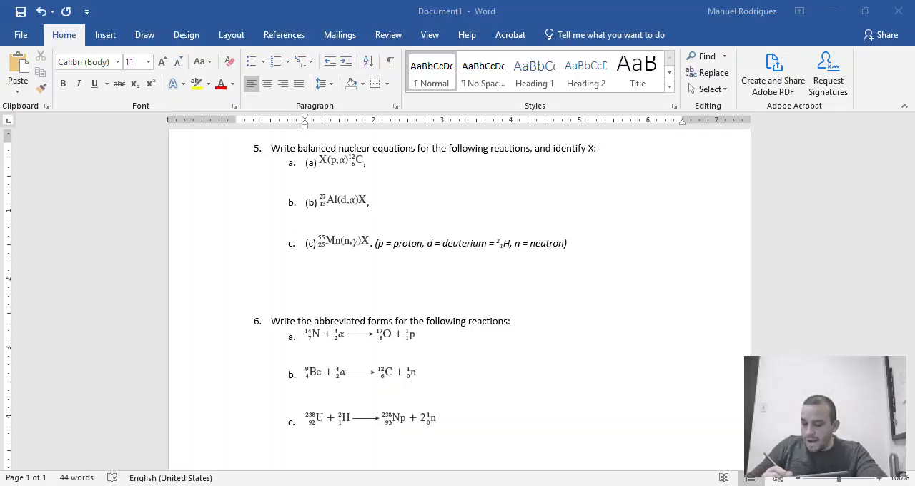
Switch to the Draw ink tools to annotate question 5a by hand.
click(145, 34)
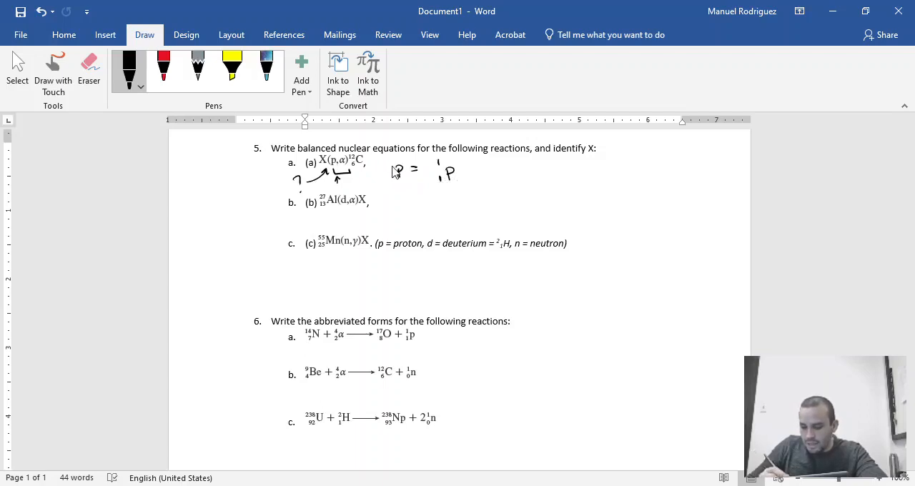
Write the alpha particle as ⁴₂α with an He label beside 5a.
drag(500, 169, 515, 173)
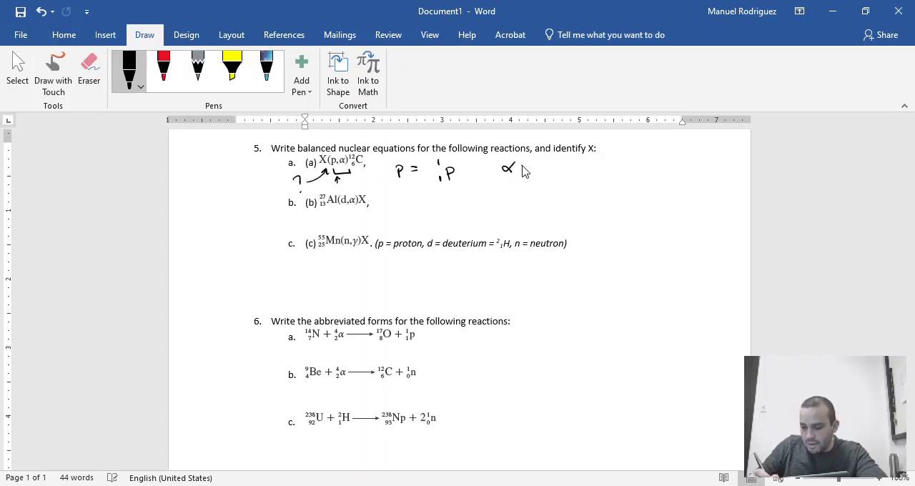
drag(536, 156, 542, 174)
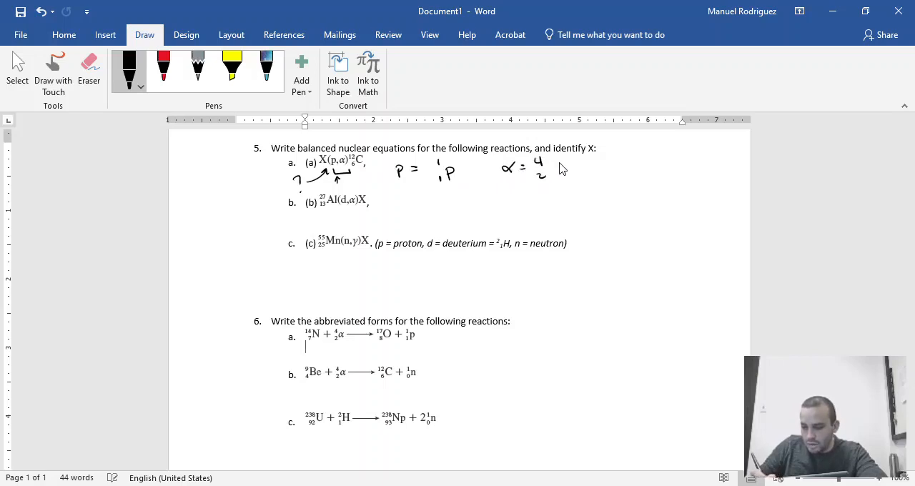
drag(550, 169, 557, 193)
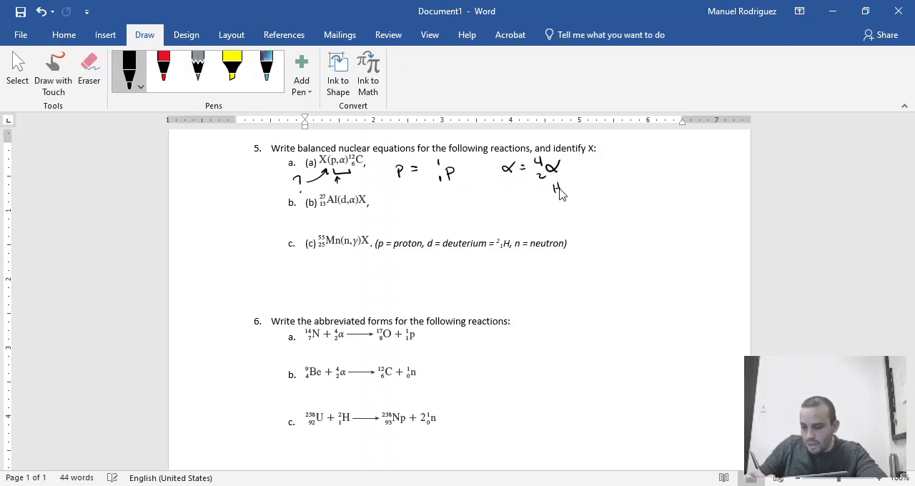
drag(556, 192, 569, 191)
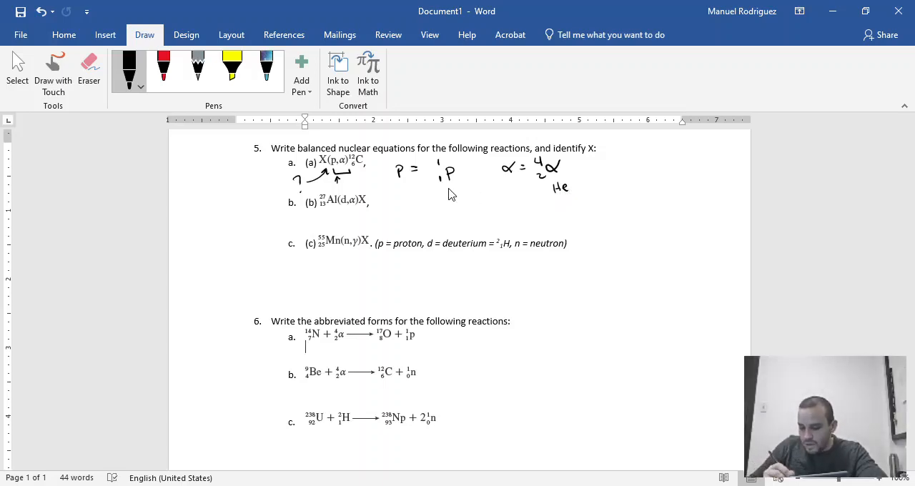
Label the proton 'reactant' and the alpha 'Product'.
drag(403, 199, 429, 200)
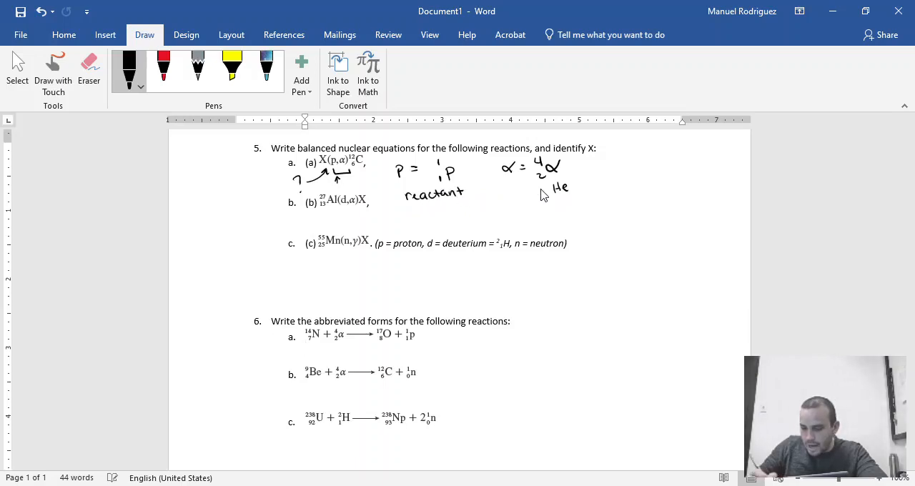
drag(514, 203, 529, 207)
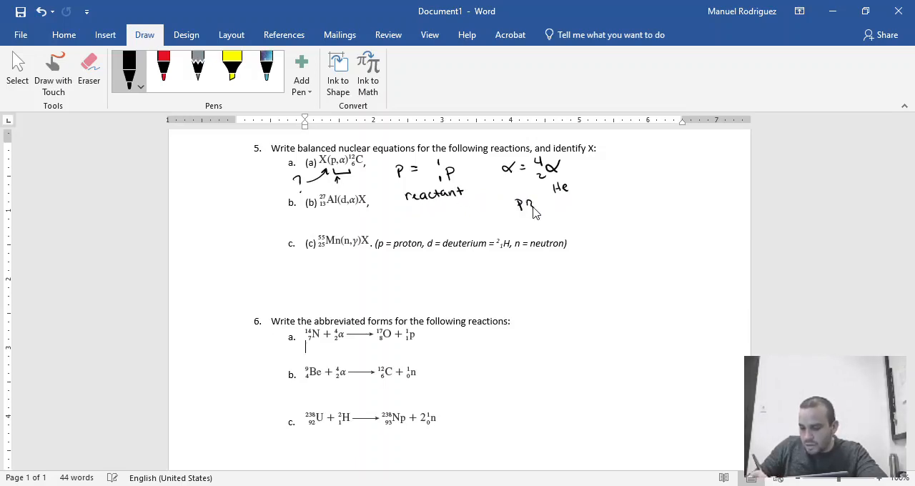
drag(518, 207, 569, 203)
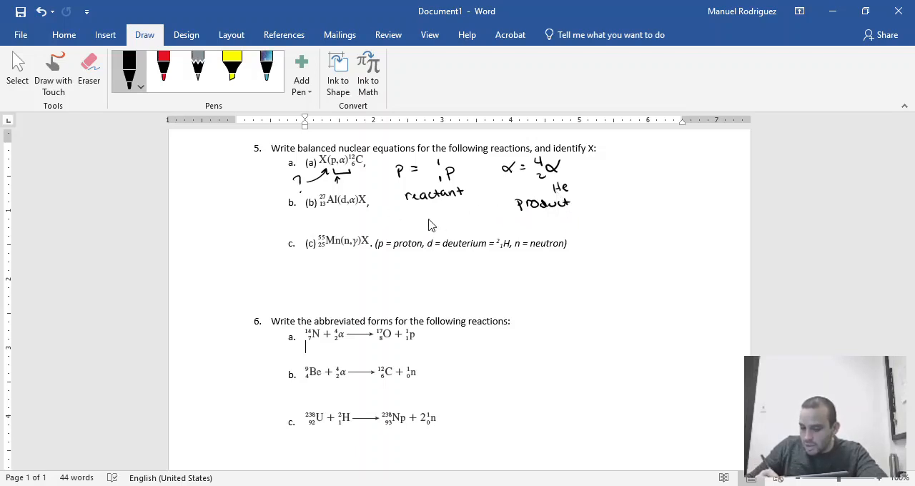
Write X + ¹₁p → ⁴₂α + ¹²₆C beneath the 5a labels.
drag(426, 217, 440, 229)
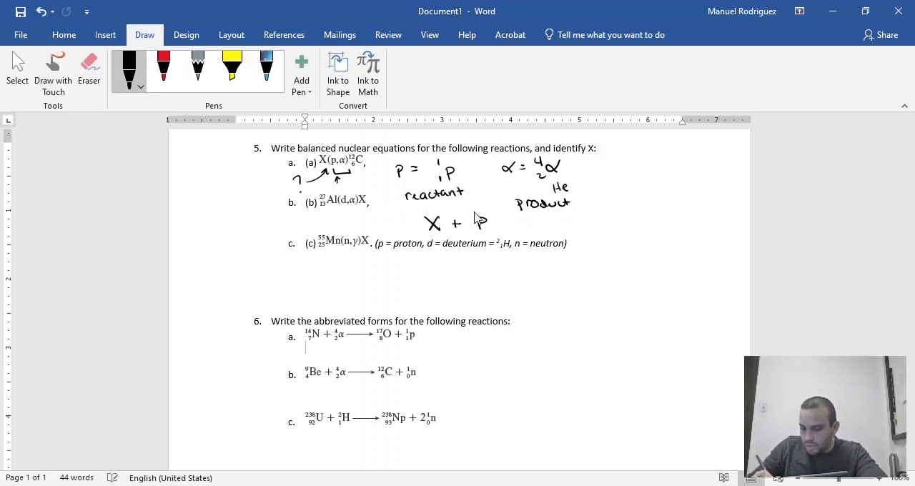
drag(472, 226, 515, 229)
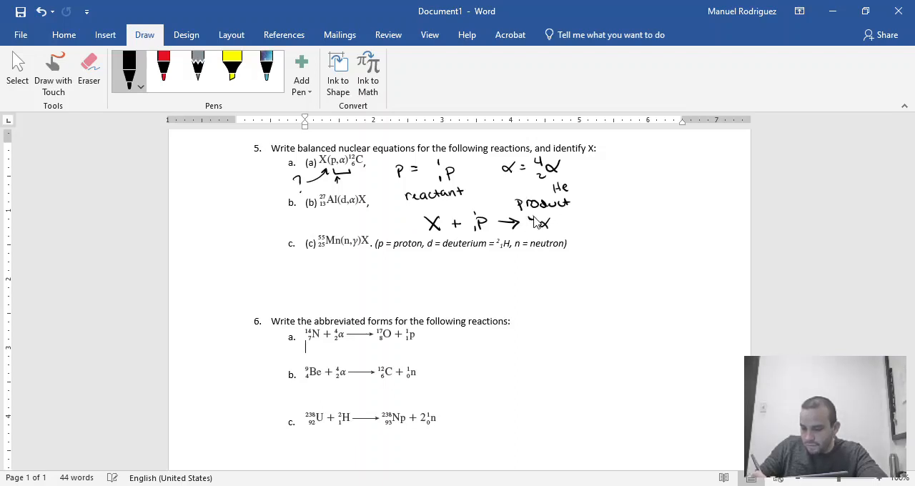
drag(529, 222, 569, 221)
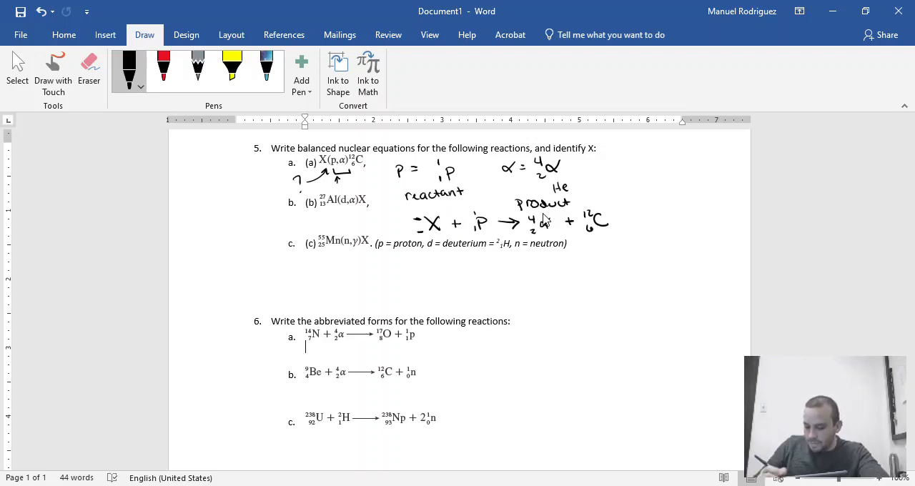
mouse_move(257, 218)
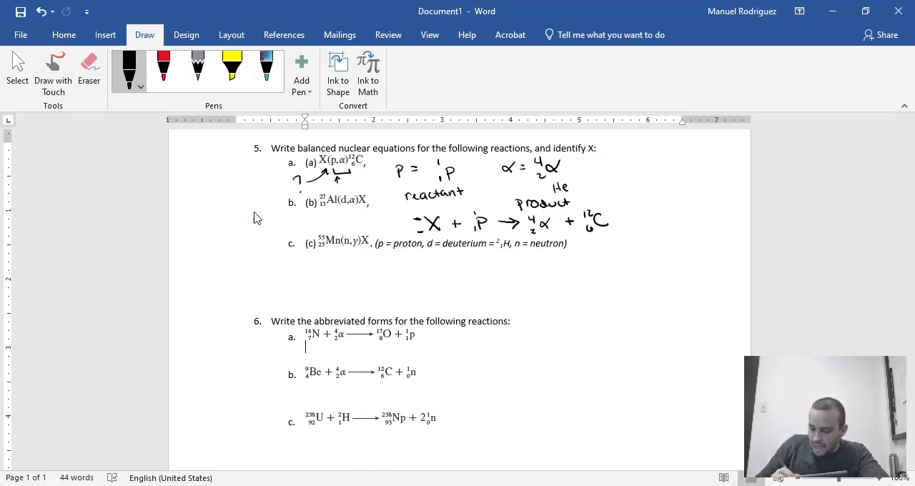
Write ²⁷₁₃Al + ²₁d → ⁴₂α + X to the left of question 5b.
drag(221, 217, 240, 217)
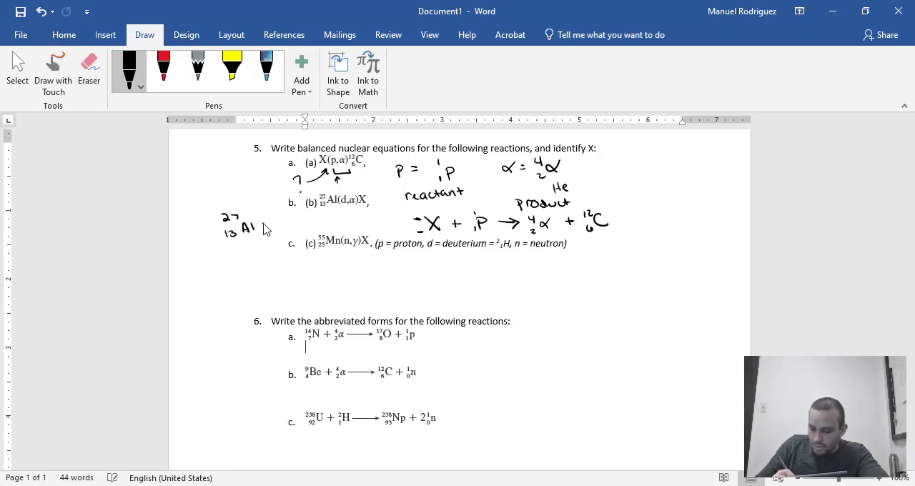
drag(269, 226, 289, 226)
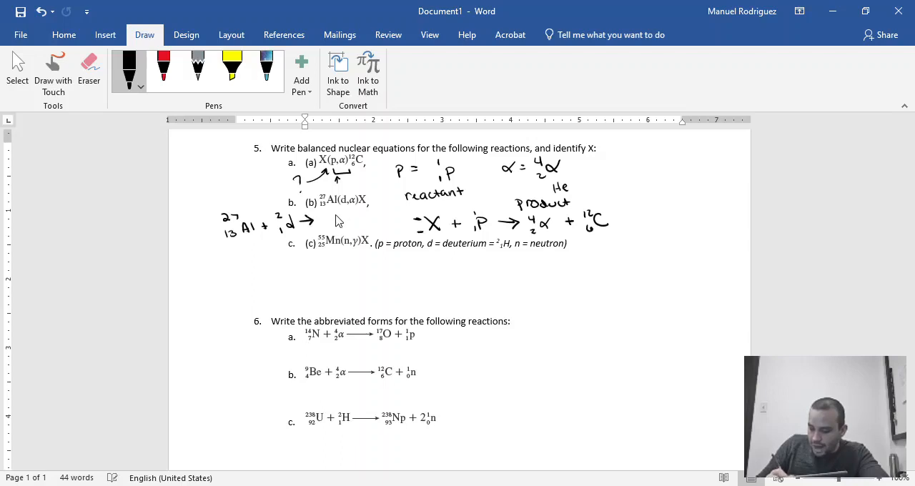
drag(321, 220, 340, 218)
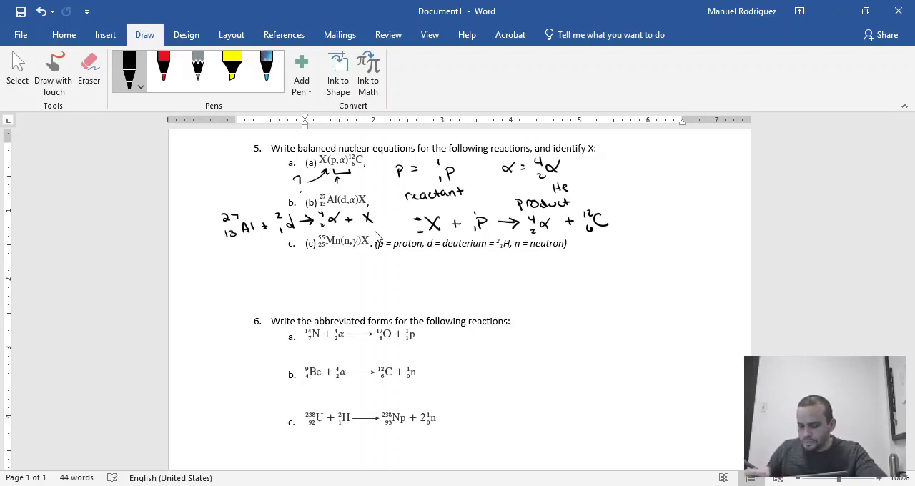
mouse_move(385, 258)
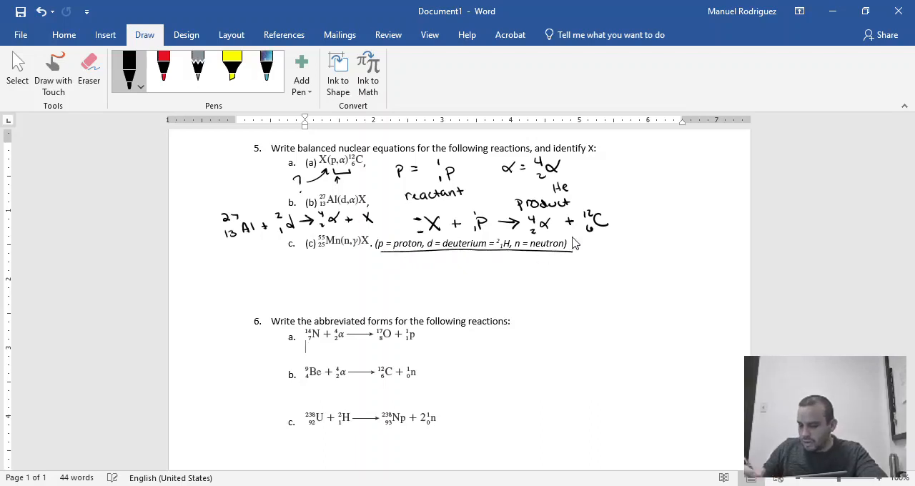
mouse_move(550, 256)
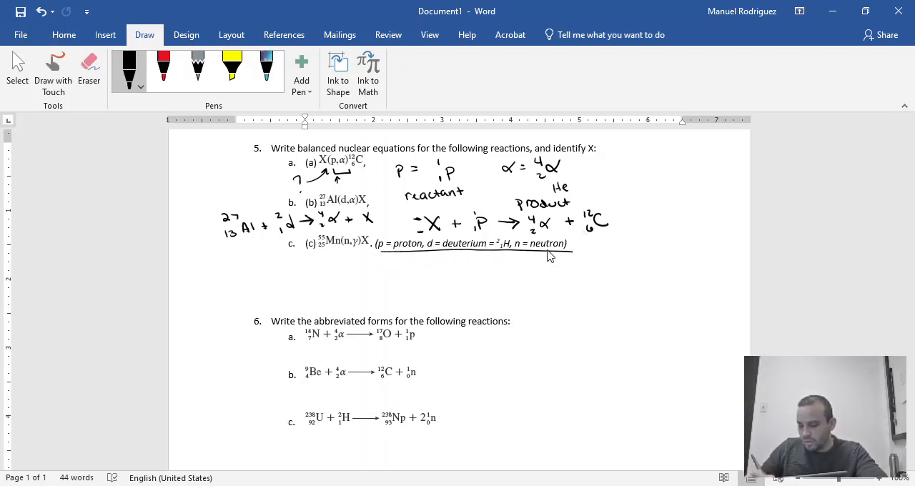
mouse_move(535, 270)
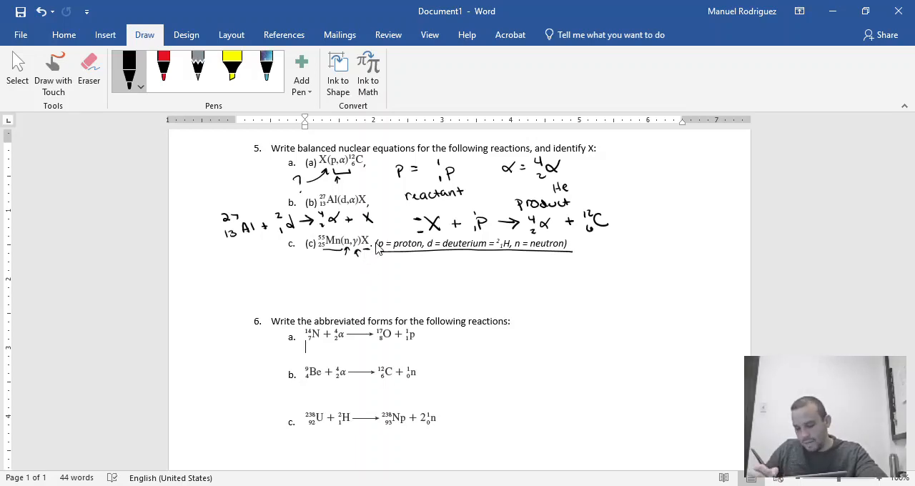
mouse_move(357, 240)
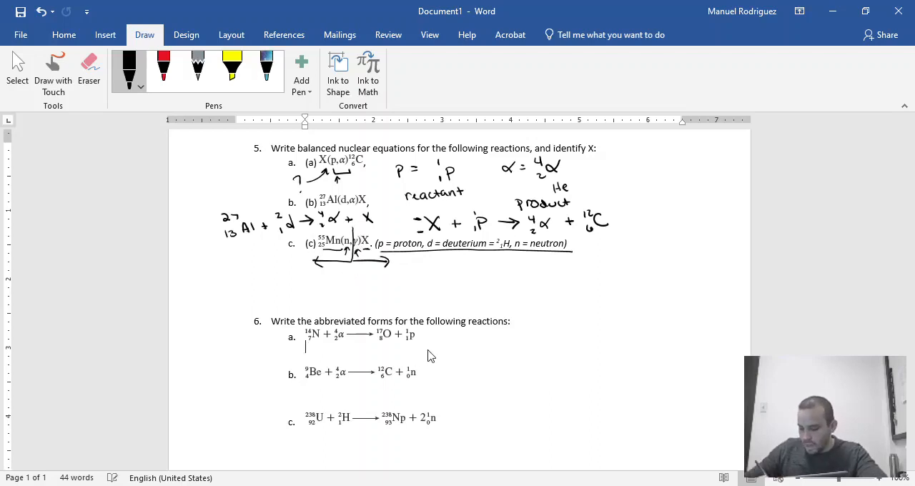
mouse_move(377, 366)
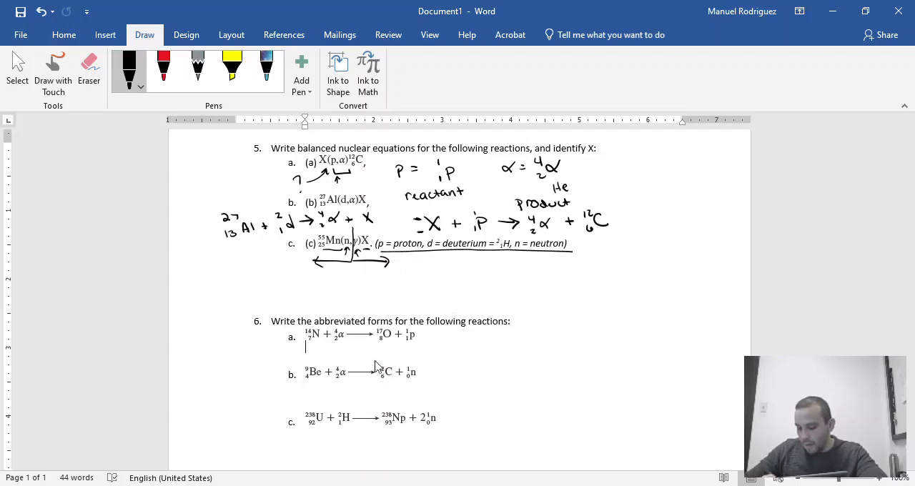
mouse_move(463, 342)
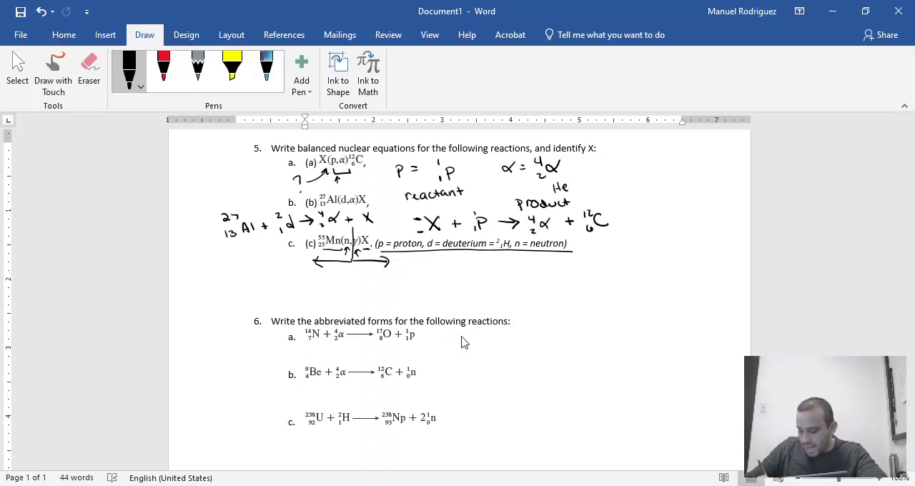
Write 14-N (α, p) and ¹⁴₇N (α, p) for 6a, then begin the 17 of oxygen-17.
drag(458, 340, 498, 343)
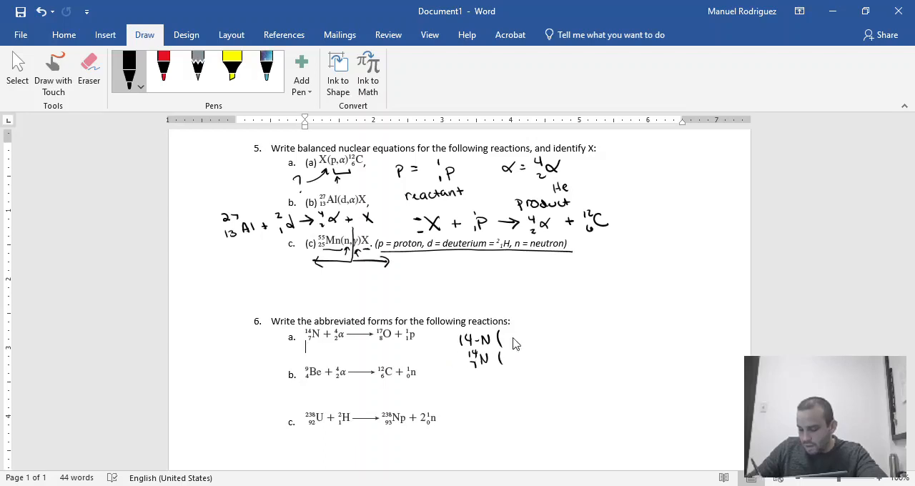
mouse_move(512, 346)
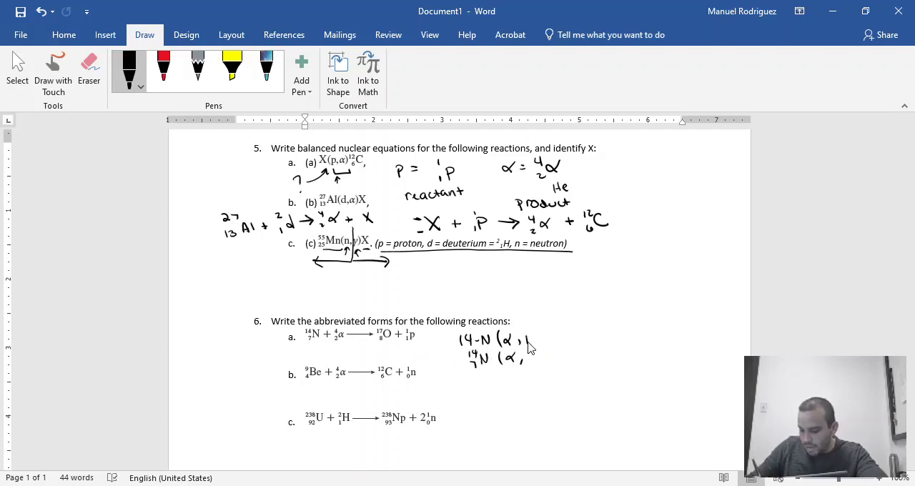
drag(526, 343, 532, 357)
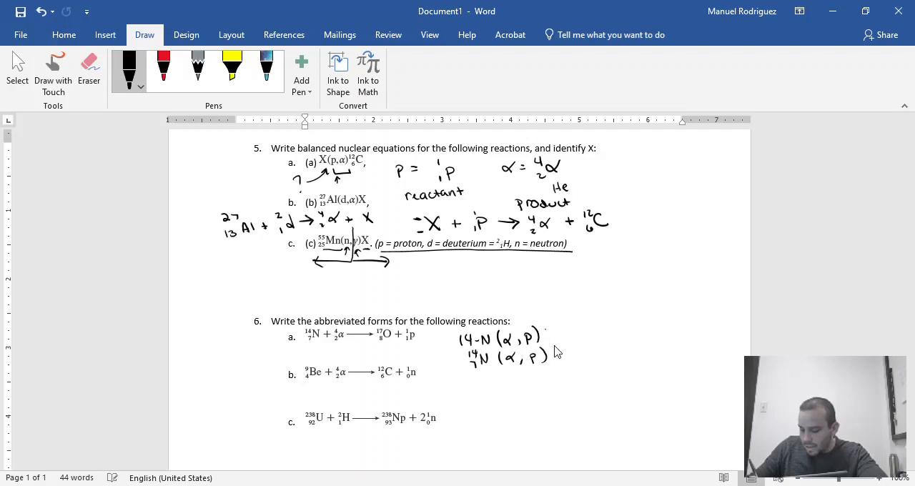
drag(551, 350, 564, 360)
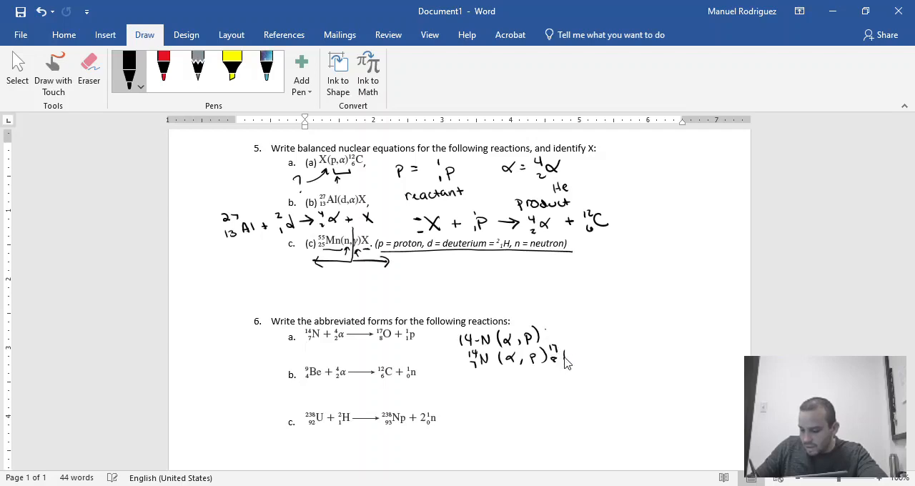